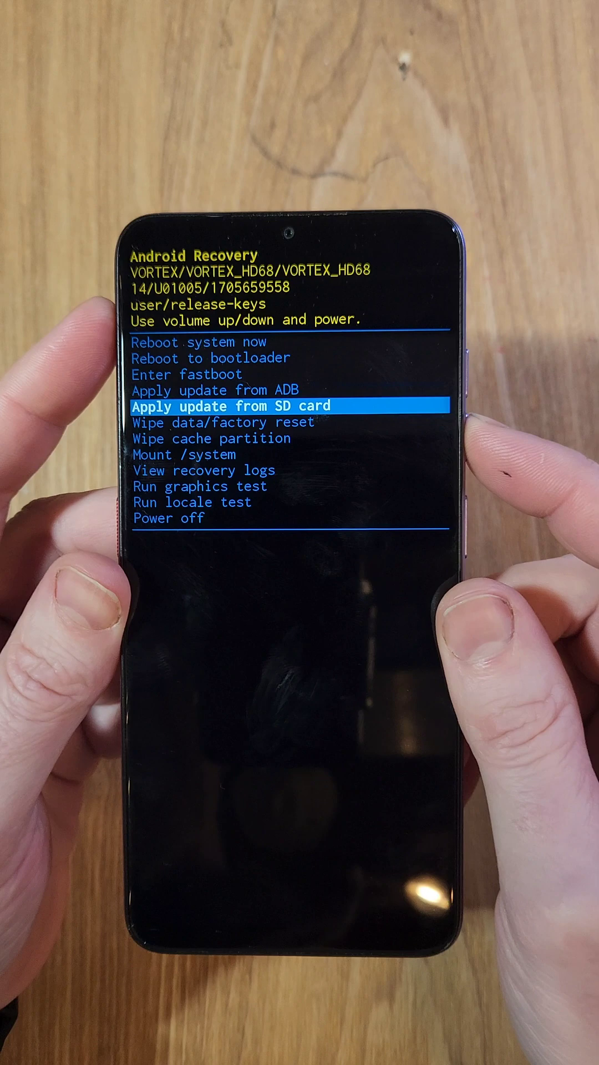
- Move the recovery menu selection down to 'Wipe data/factory reset'
{"action": "key", "text": "volumedown"}
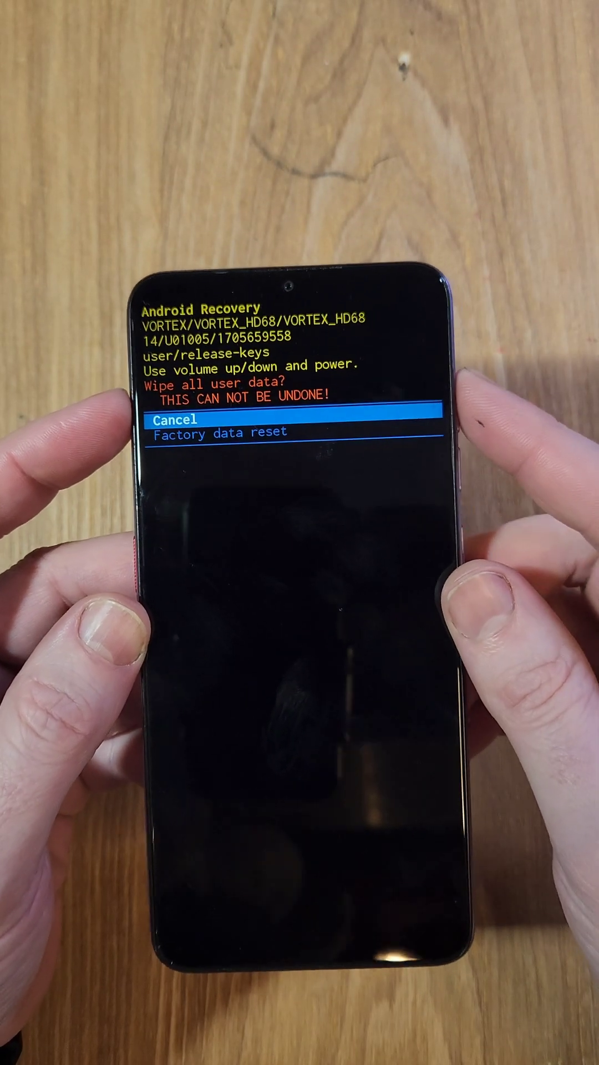
- Move the confirmation selection from Cancel to 'Factory data reset'
{"action": "key", "text": "VolumeDown"}
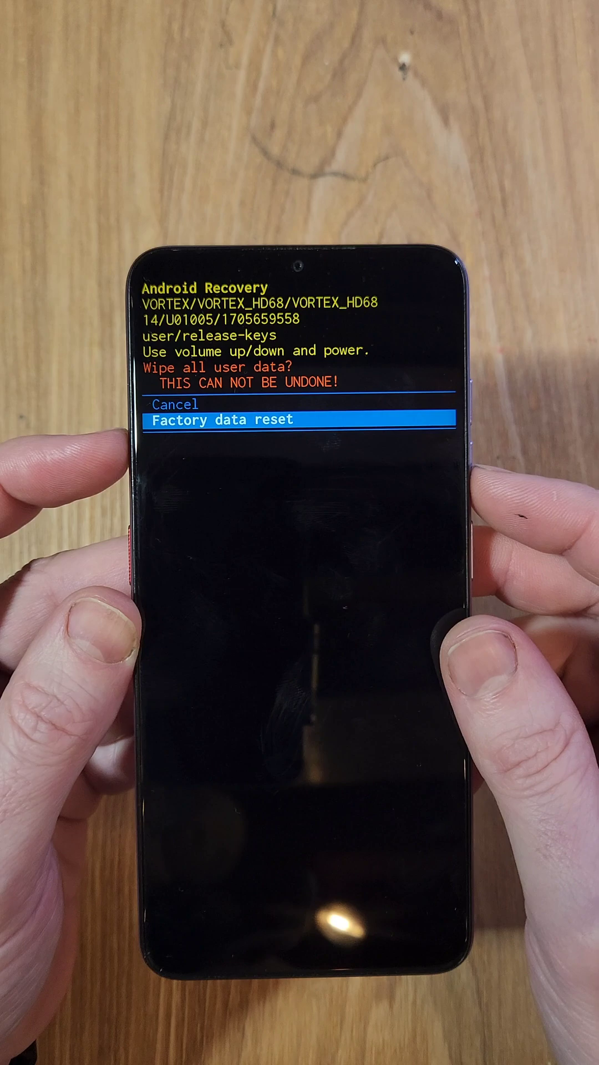